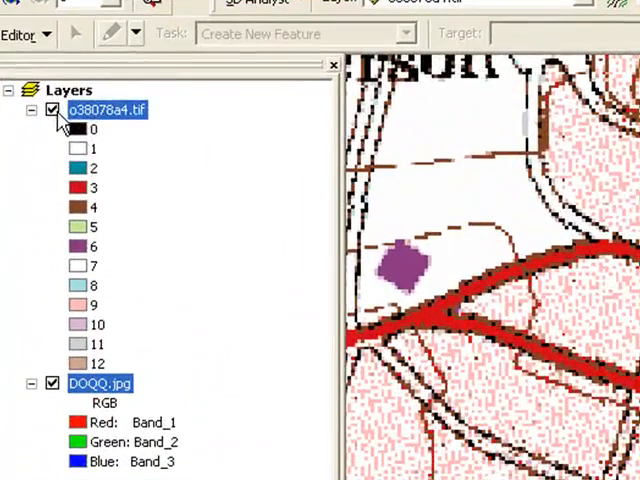
# Hide the o38078a4.tif layer so the orthophoto underneath is visible
pyautogui.click(52, 110)
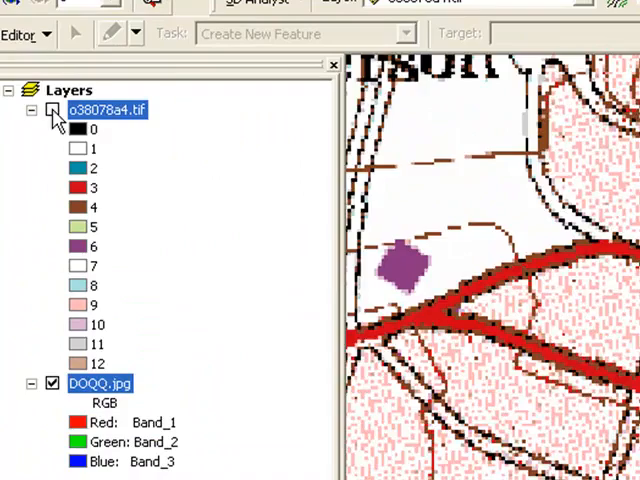
pyautogui.click(52, 110)
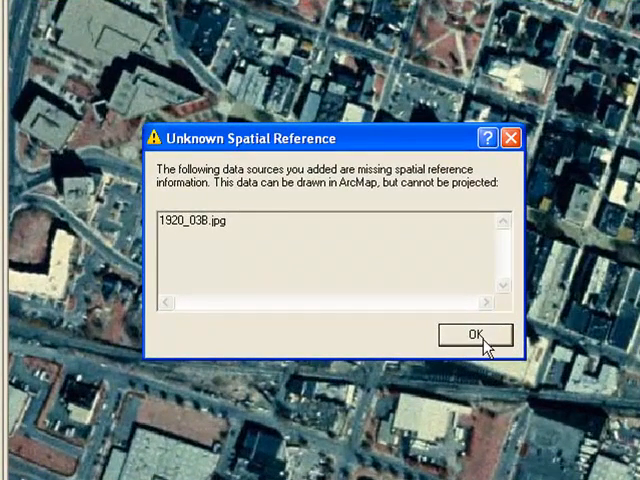
# Accept the Unknown Spatial Reference warning so 1920_038.jpg is added to the layer list
pyautogui.click(476, 336)
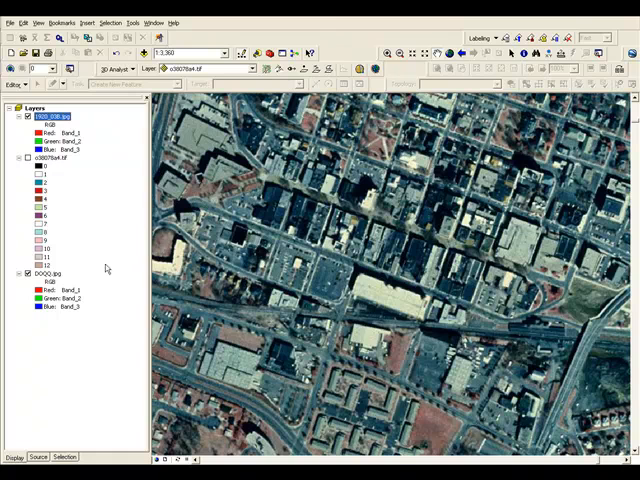
pyautogui.click(56, 116)
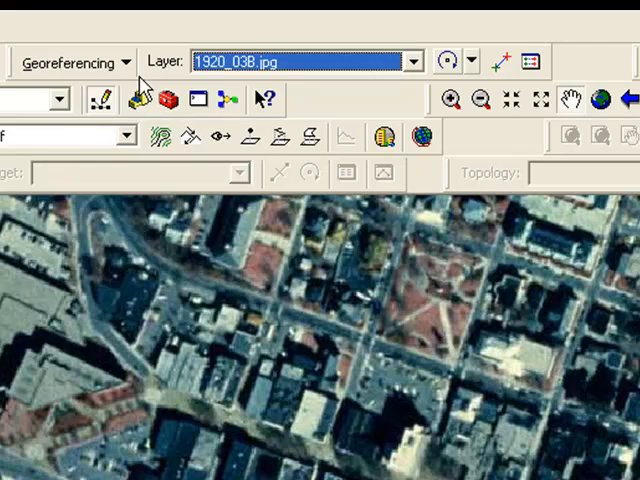
# Bring up the Georeferencing menu for the 1920_038.jpg layer to fit it to the display
pyautogui.click(72, 62)
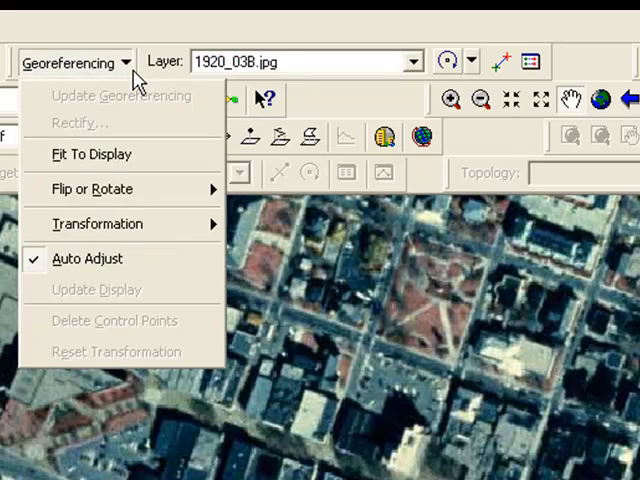
pyautogui.moveTo(92, 156)
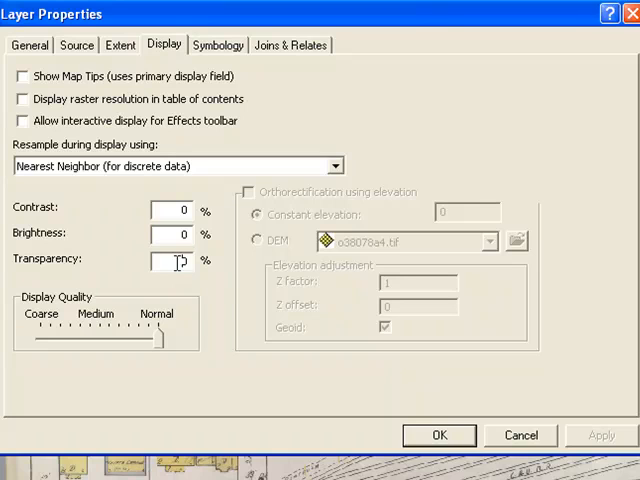
# Set the 1920_038.jpg layer's transparency to 40 percent in Layer Properties
pyautogui.write('40')
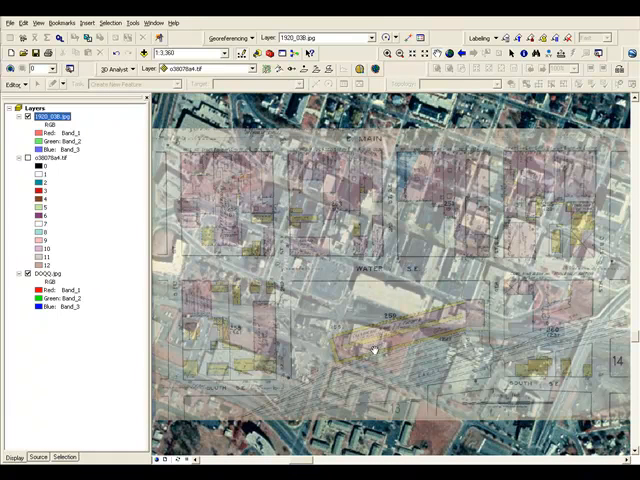
pyautogui.moveTo(168, 158)
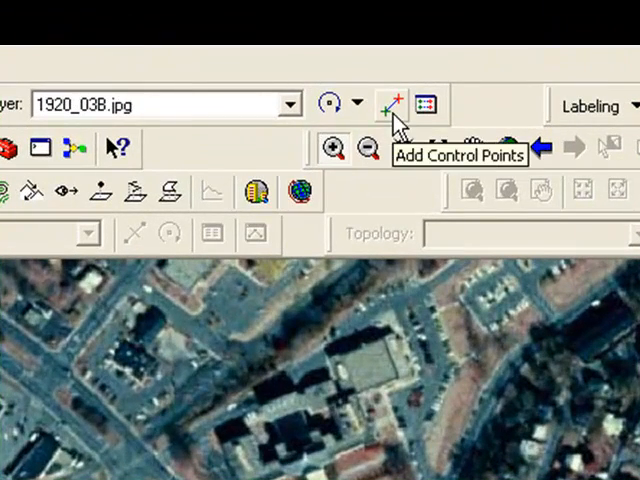
# Activate the Add Control Points tool on the Georeferencing toolbar
pyautogui.click(392, 104)
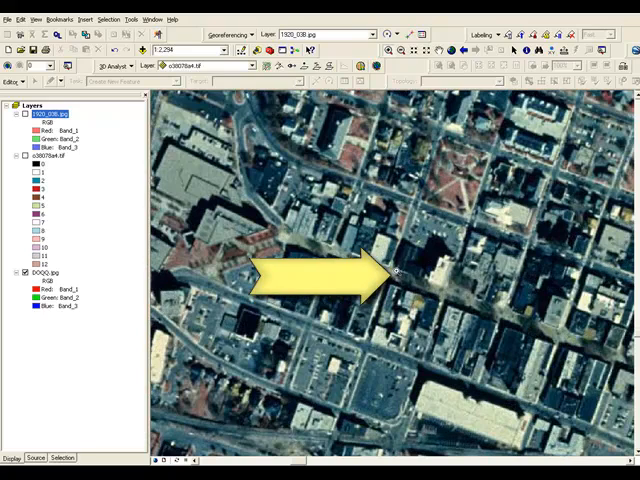
pyautogui.moveTo(384, 86)
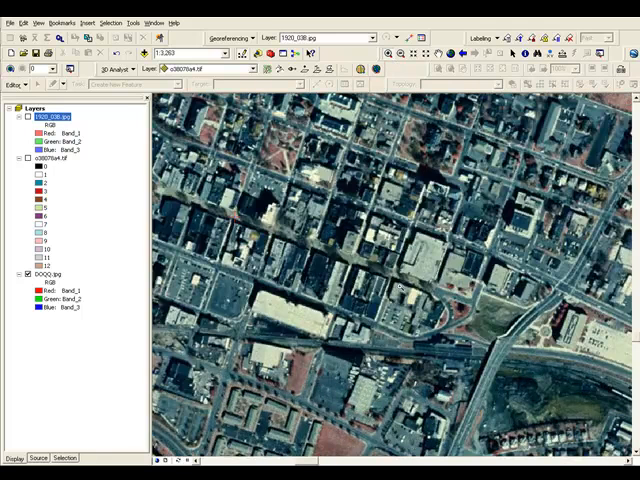
pyautogui.moveTo(396, 278)
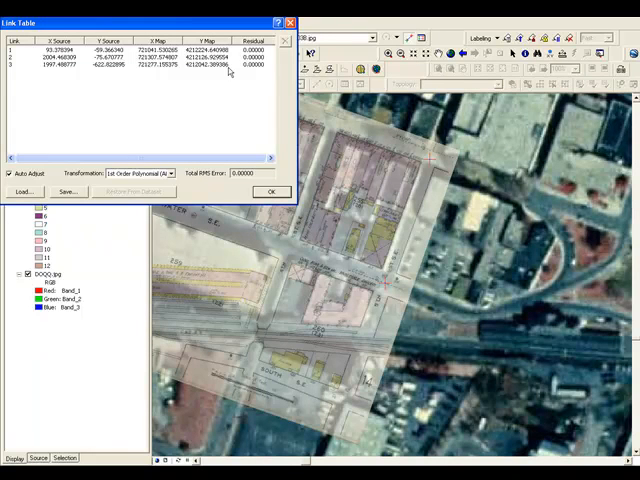
pyautogui.moveTo(288, 38)
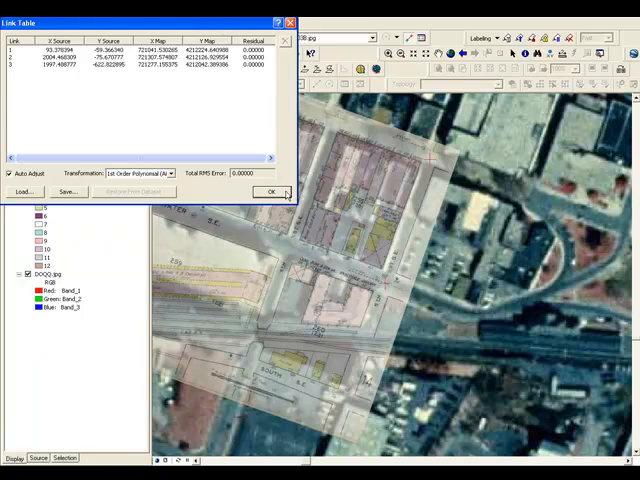
# Show the link table listing the control points and their residuals
pyautogui.click(272, 192)
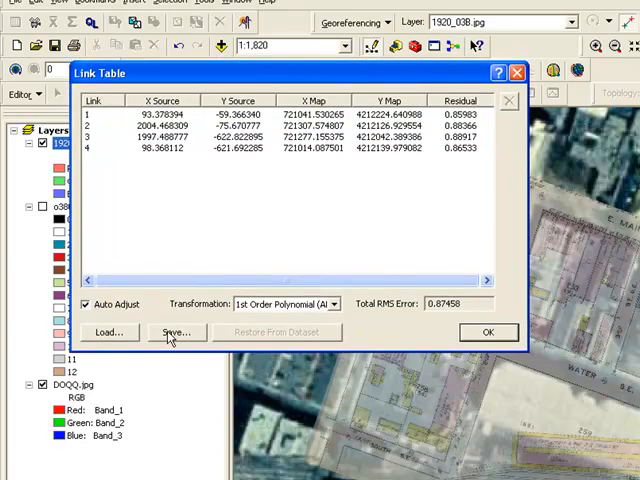
pyautogui.moveTo(400, 82)
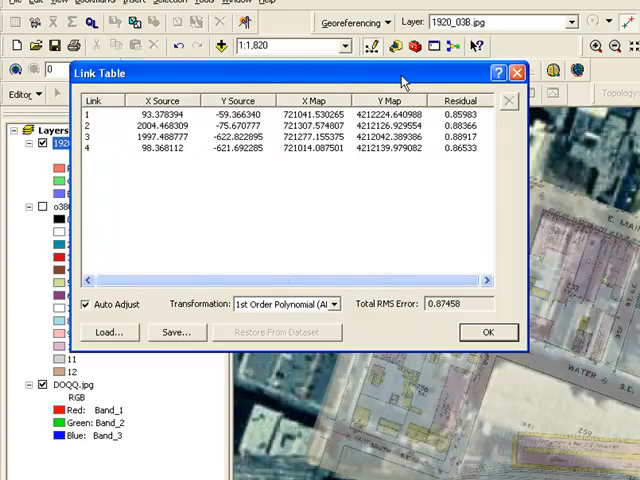
pyautogui.moveTo(332, 304)
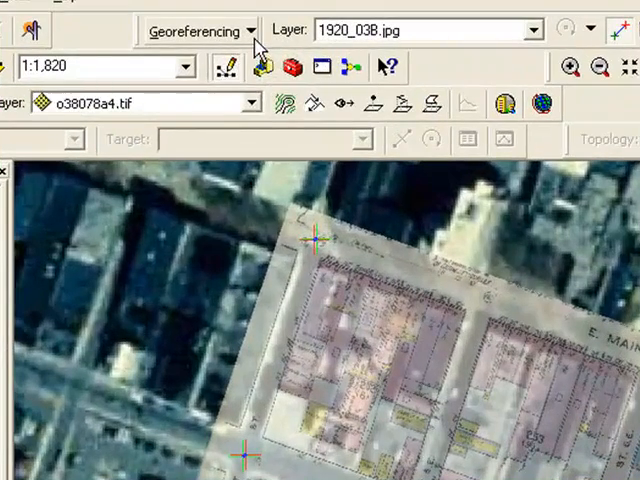
# Run Update Georeferencing to write the Sanborn map's world and aux files
pyautogui.click(200, 30)
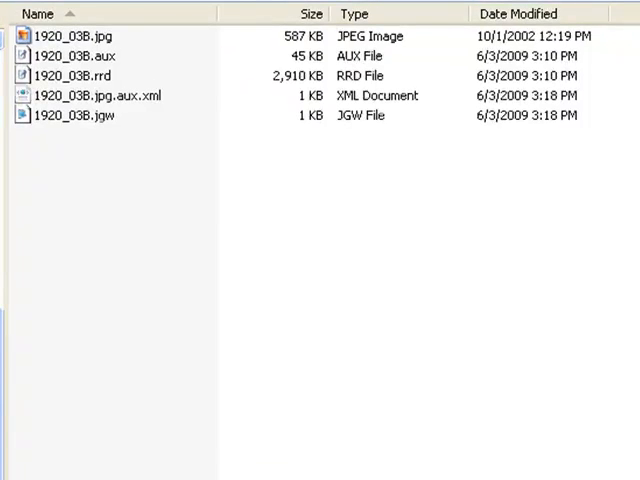
pyautogui.moveTo(104, 56)
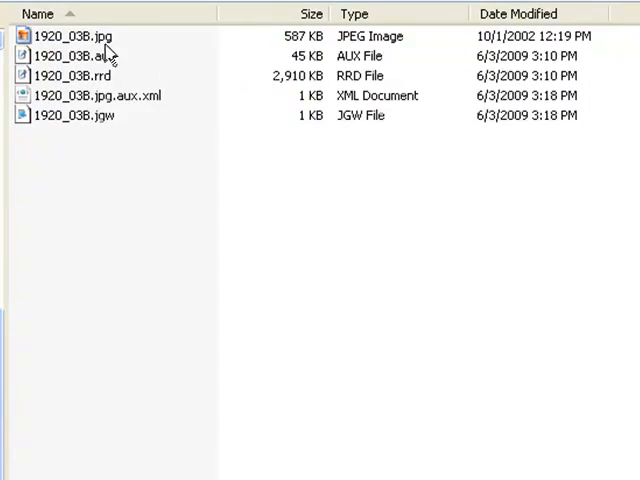
# Select the new 1920_038.jpg.aux.xml and 1920_038.jgw files in the map's folder
pyautogui.click(76, 36)
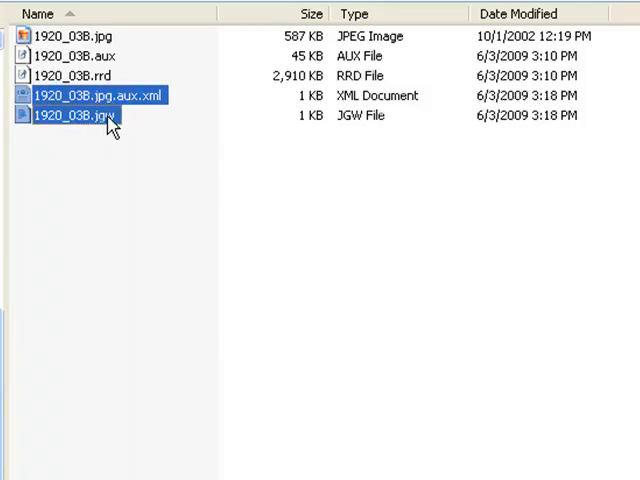
pyautogui.moveTo(110, 126)
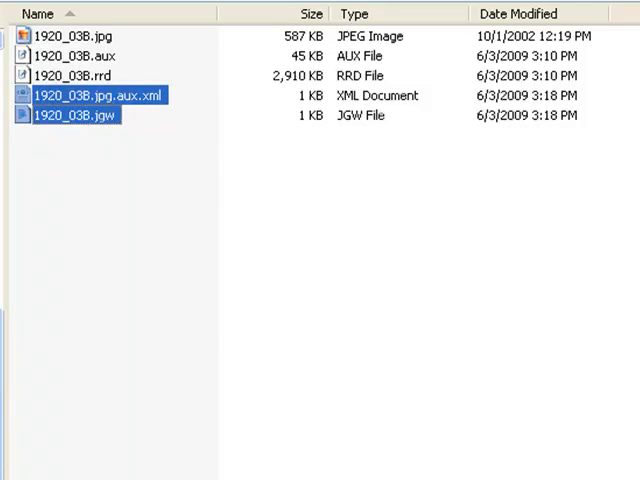